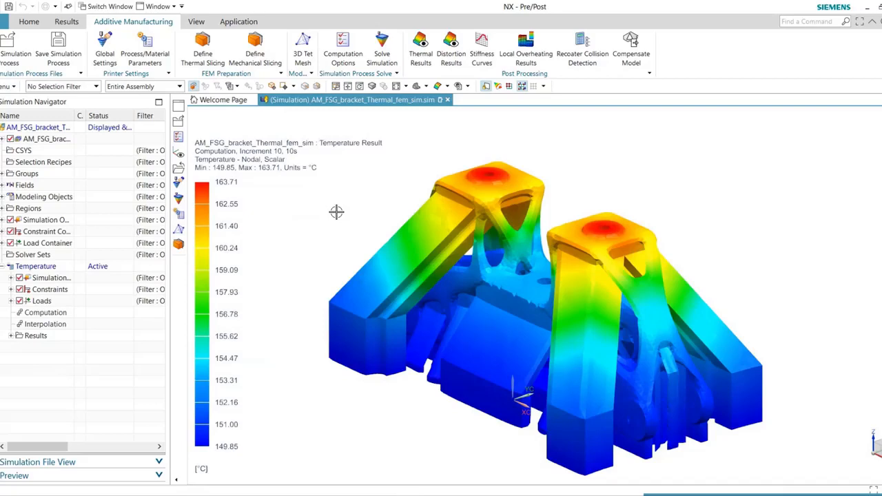
{"action": "mouse_move", "coordinate": [421, 47]}
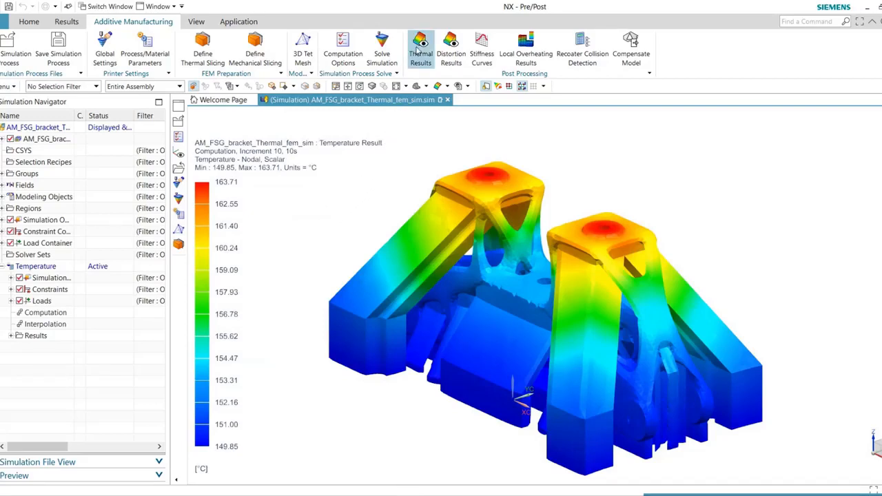